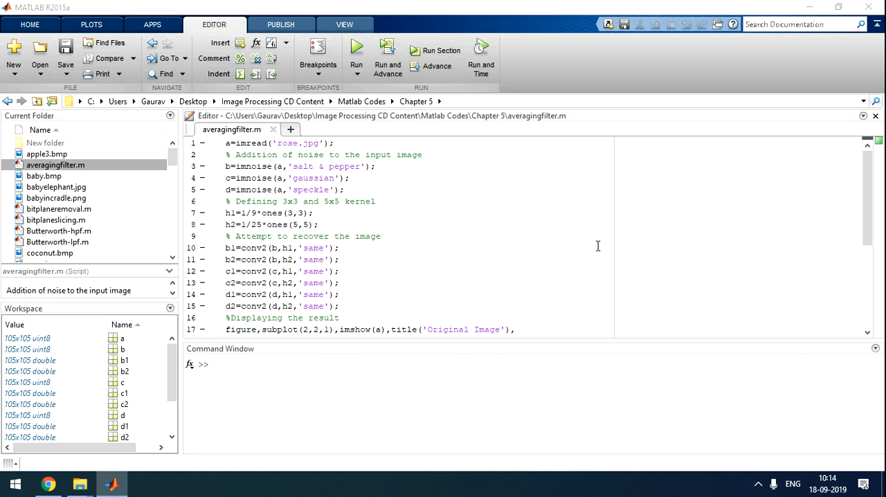
mouse_move(441, 203)
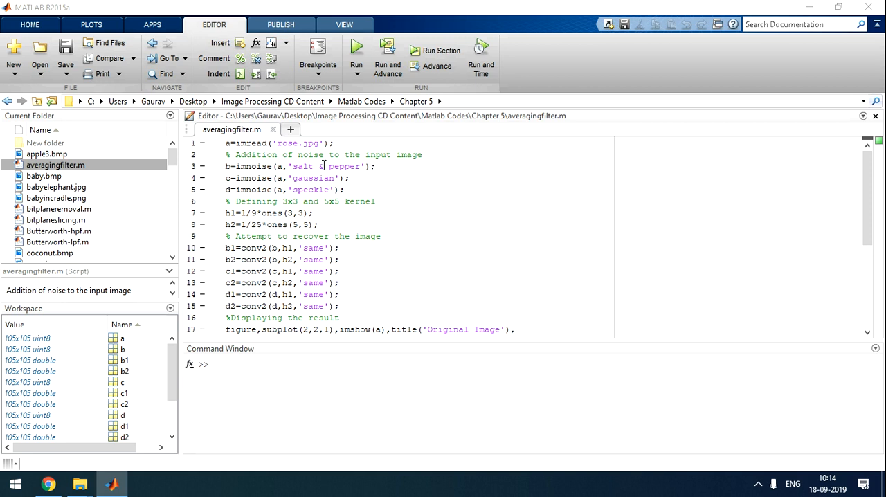
Bring averagingfilter.m into the Editor and look through the script.
click(366, 166)
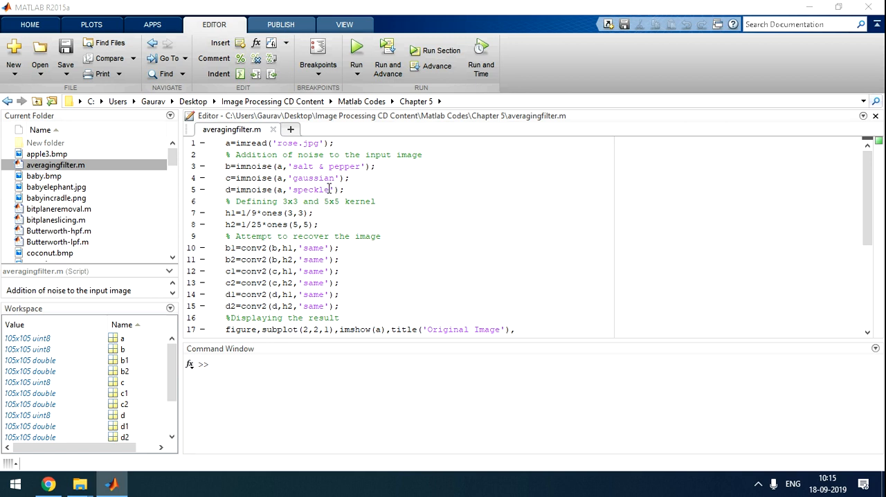
mouse_move(352, 219)
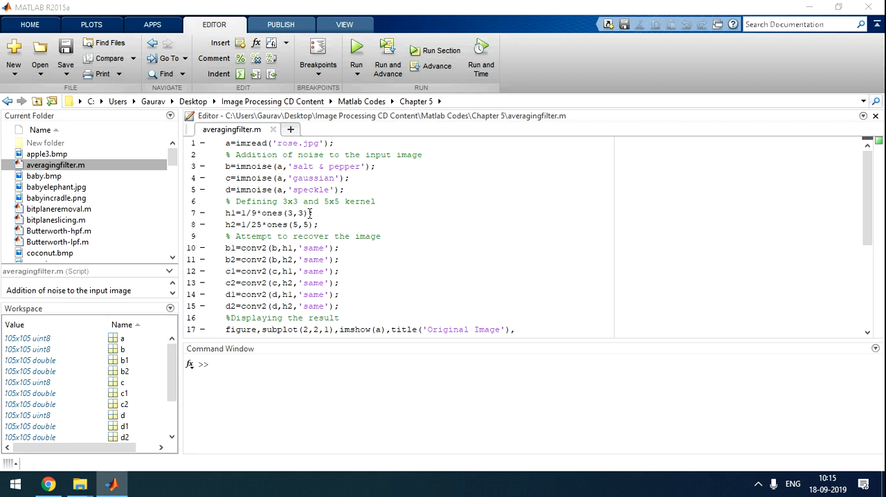
mouse_move(415, 241)
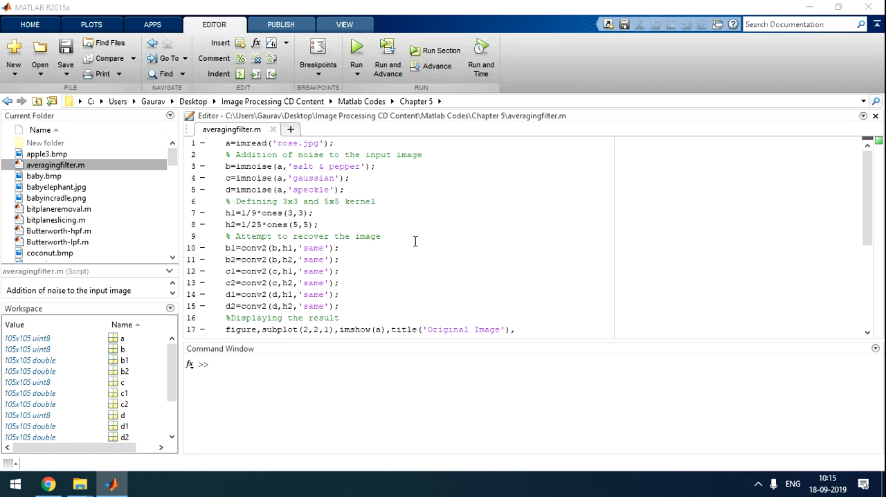
mouse_move(419, 236)
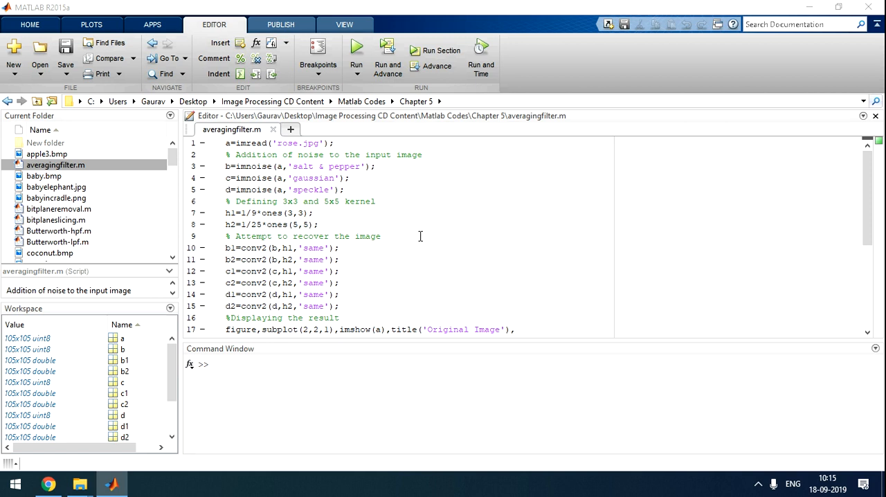
double_click(284, 201)
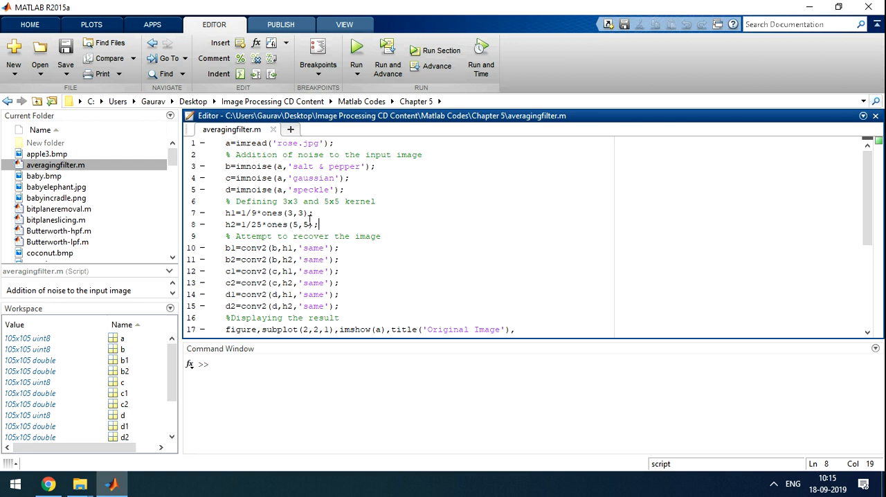
mouse_move(430, 229)
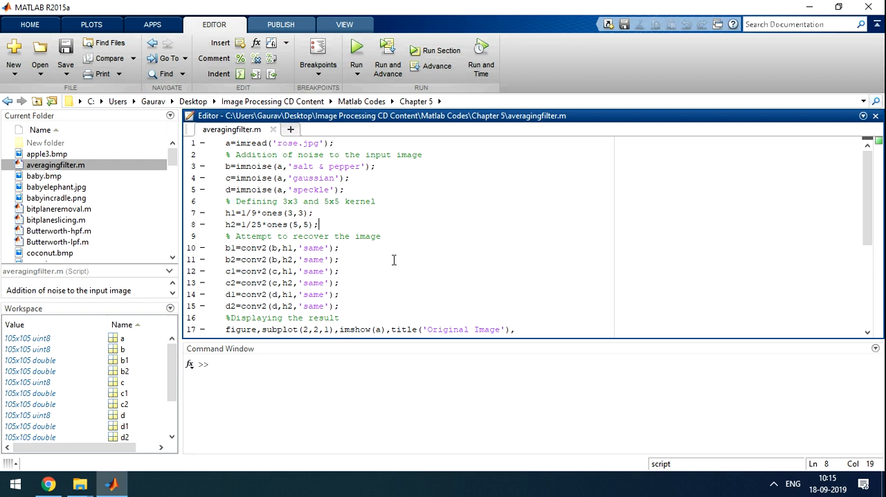
scroll(down, 3)
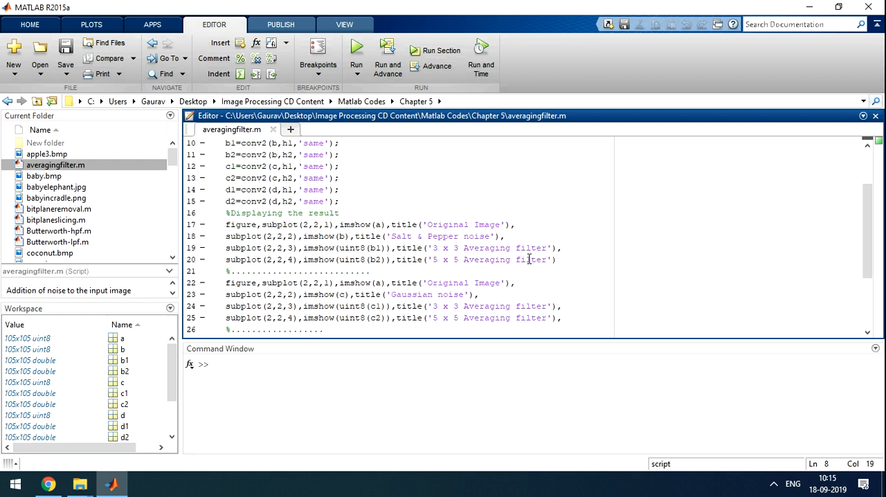
scroll(down, 3)
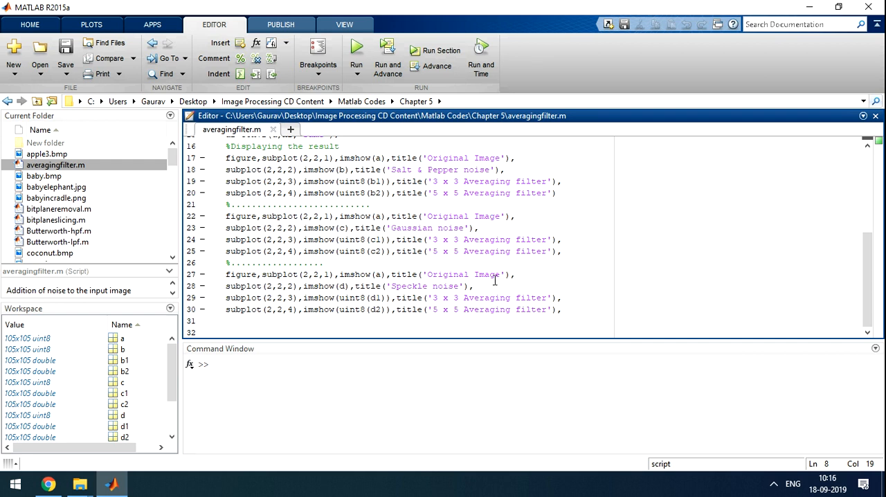
scroll(up, 3)
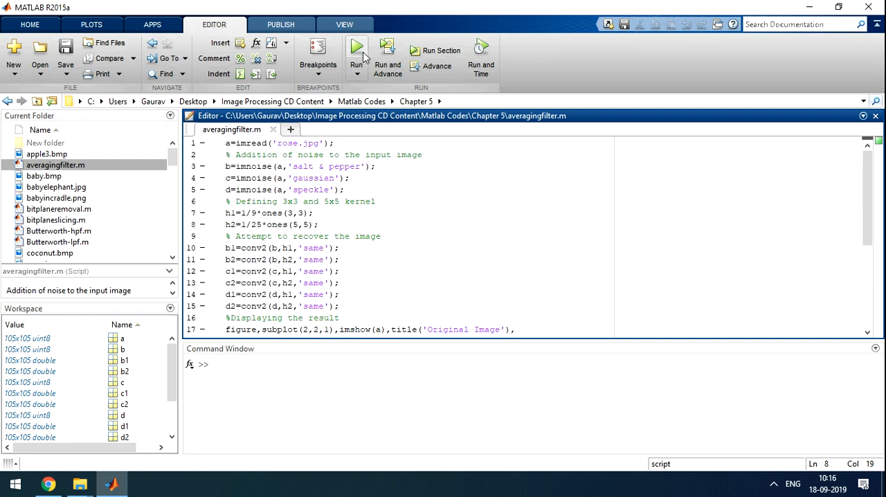
Run the averagingfilter script and maximize Figure 1 with the salt & pepper results.
click(357, 47)
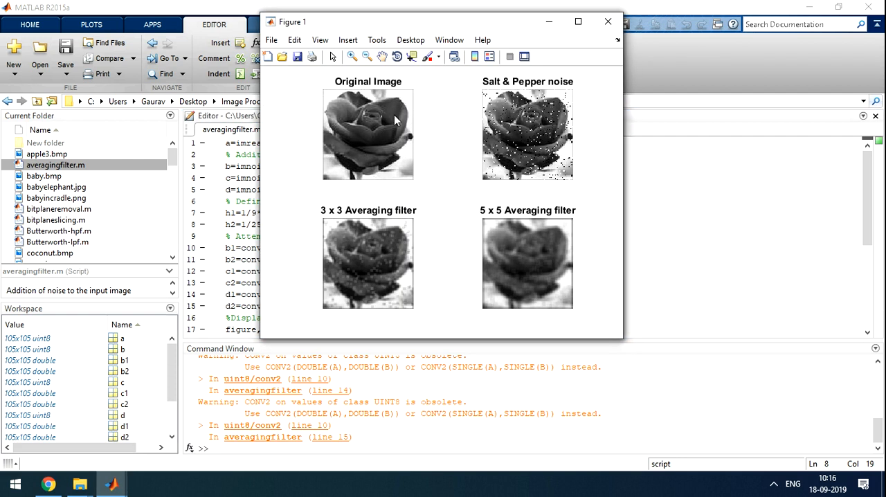
mouse_move(364, 160)
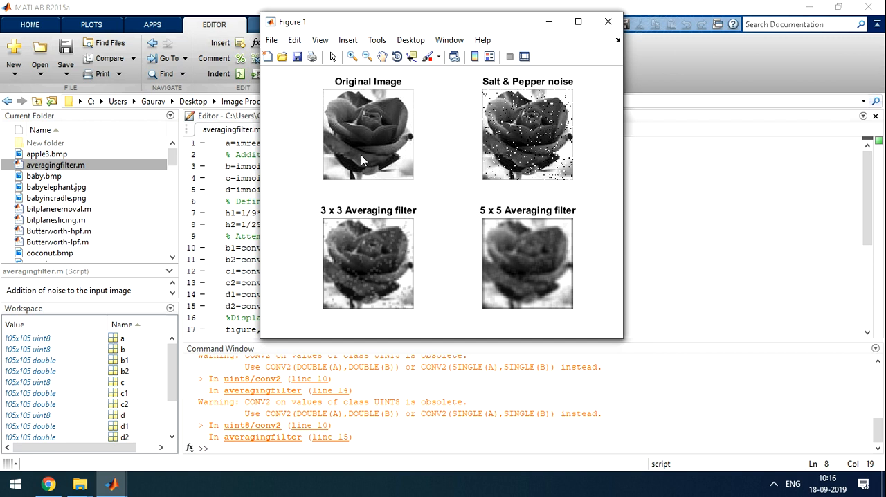
mouse_move(431, 108)
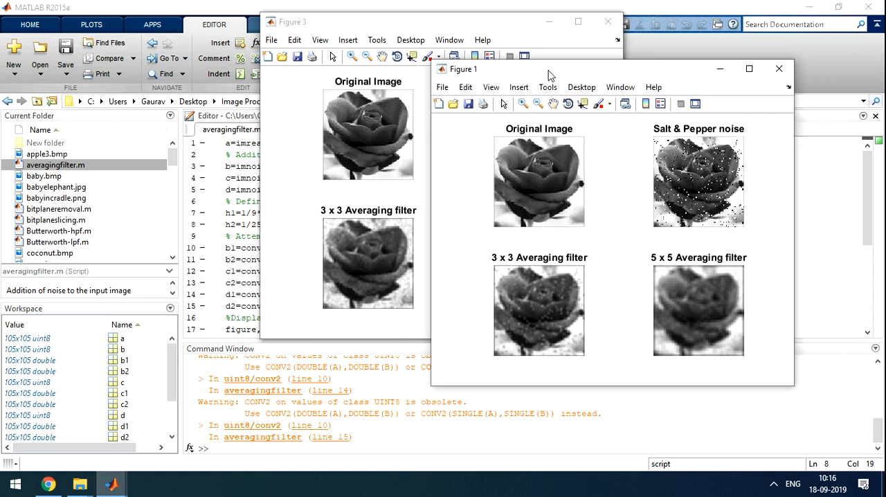
mouse_move(593, 200)
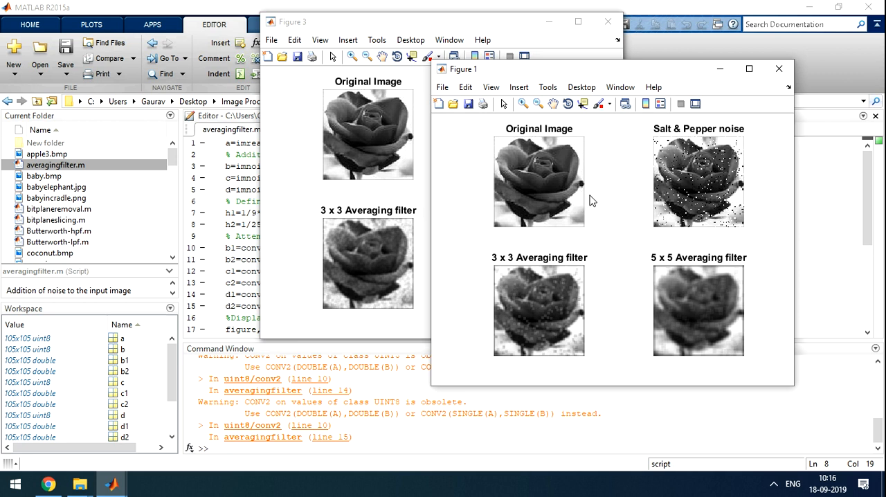
mouse_move(656, 187)
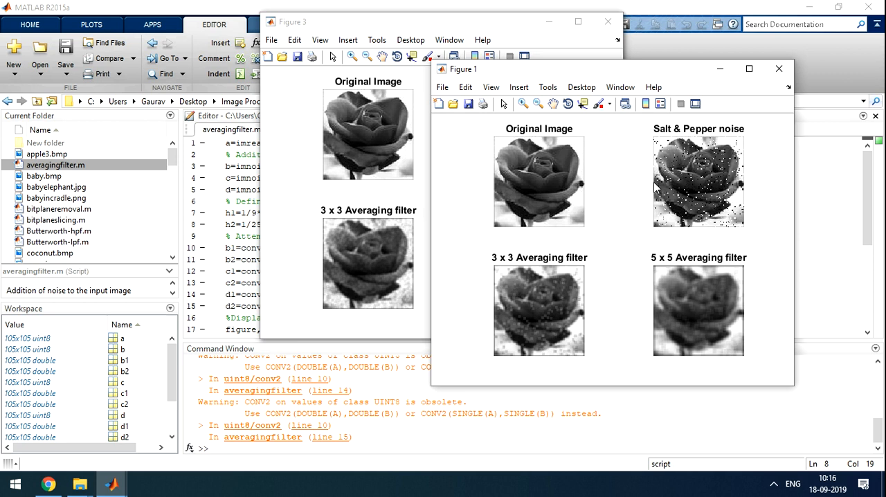
mouse_move(709, 192)
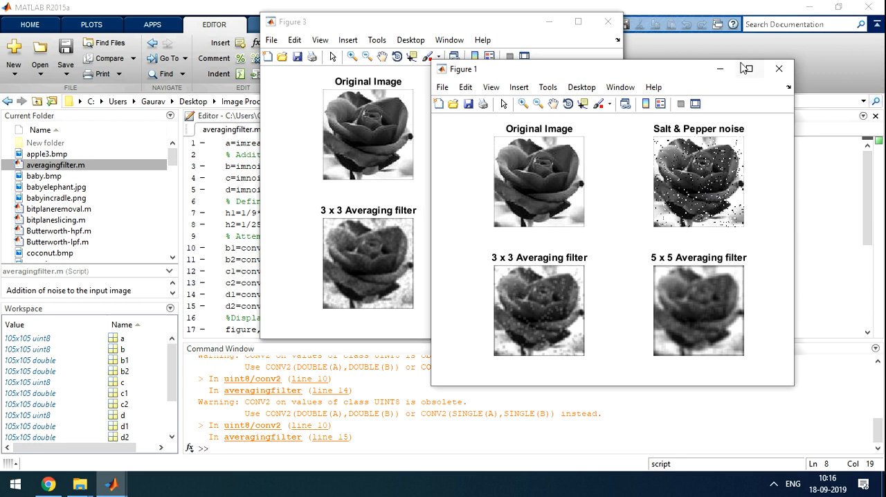
click(747, 69)
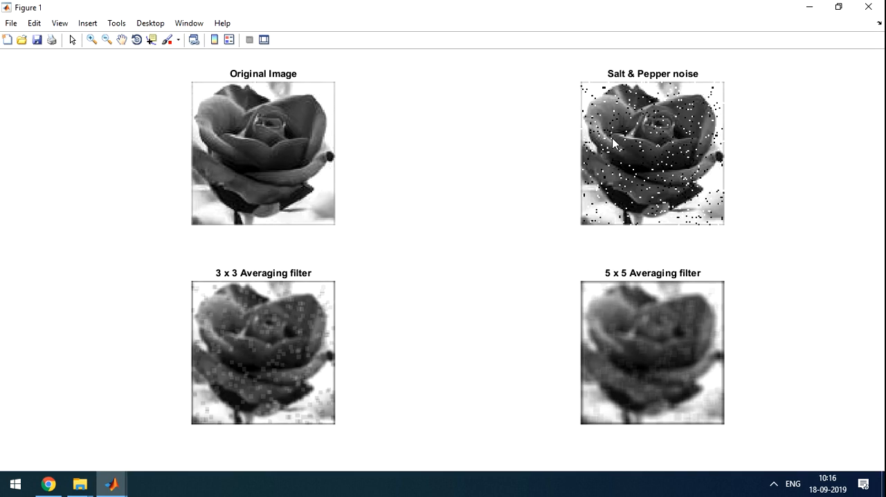
mouse_move(676, 230)
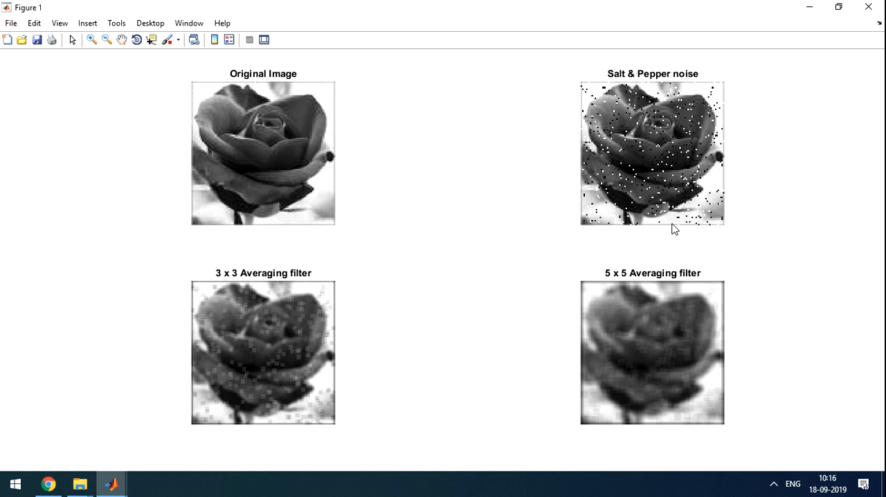
mouse_move(714, 226)
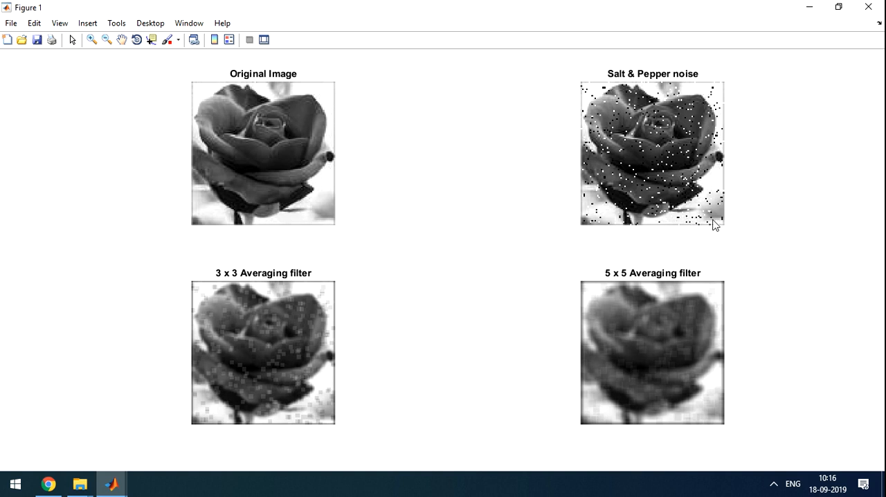
mouse_move(678, 227)
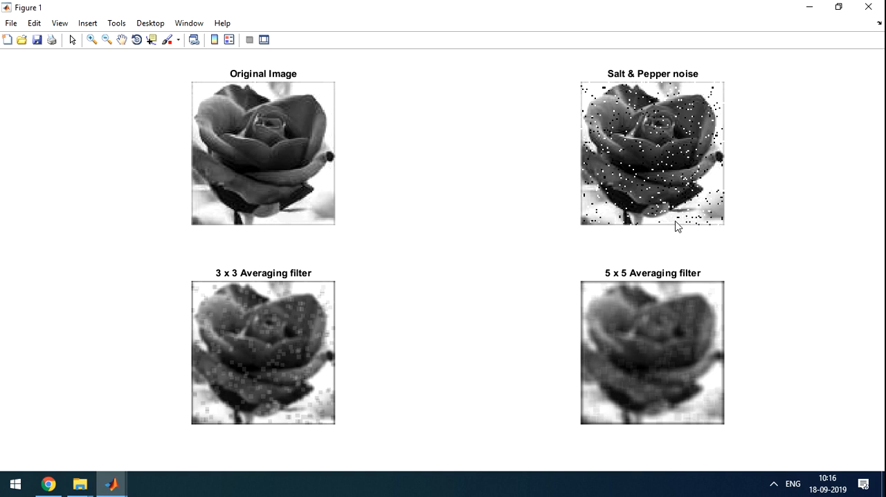
mouse_move(709, 219)
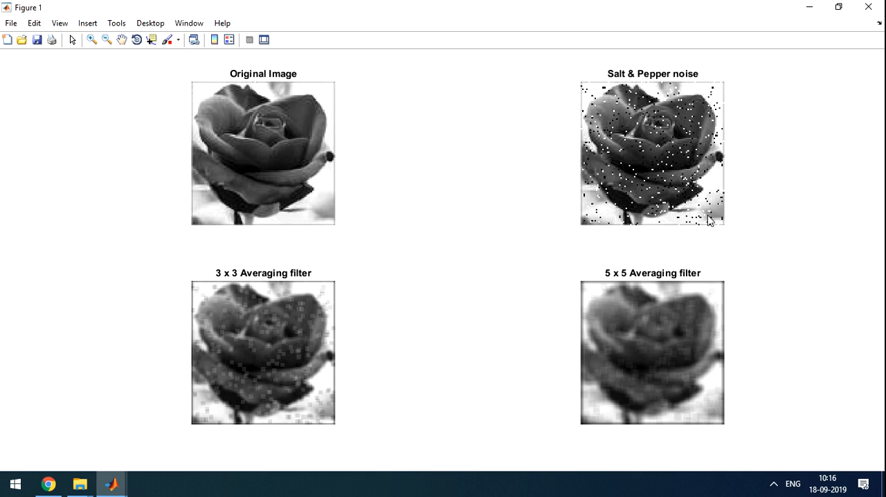
mouse_move(704, 216)
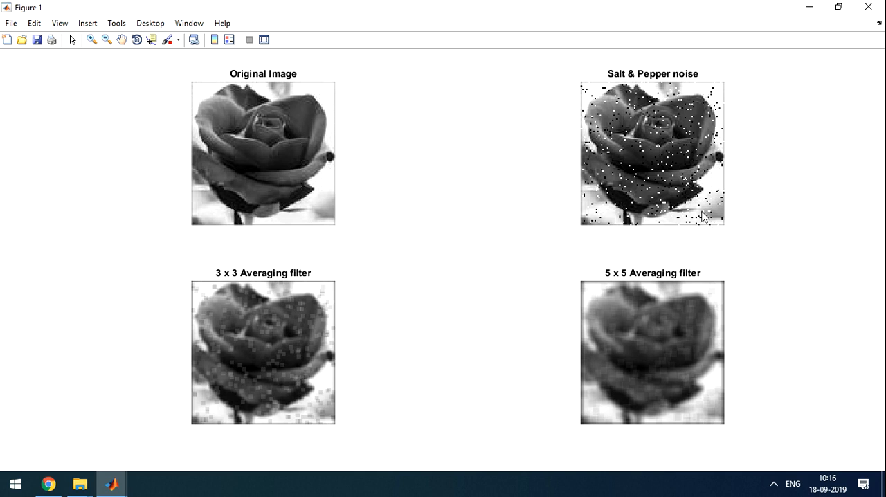
mouse_move(659, 116)
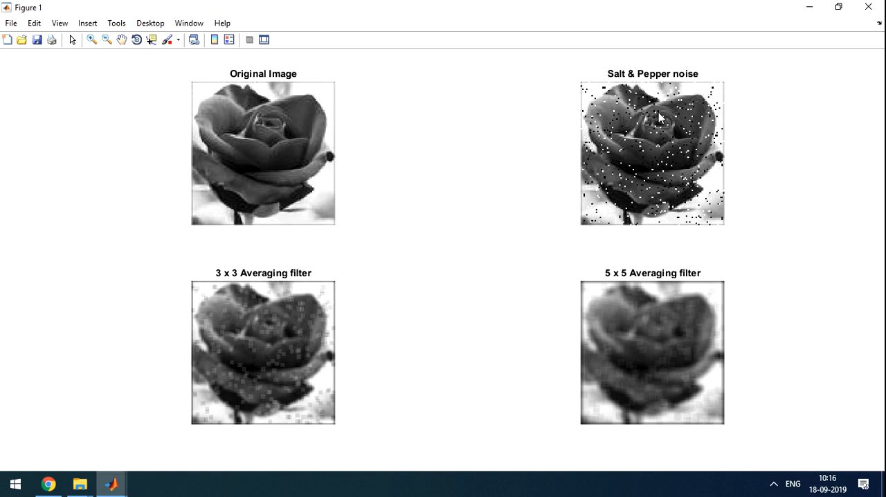
mouse_move(286, 285)
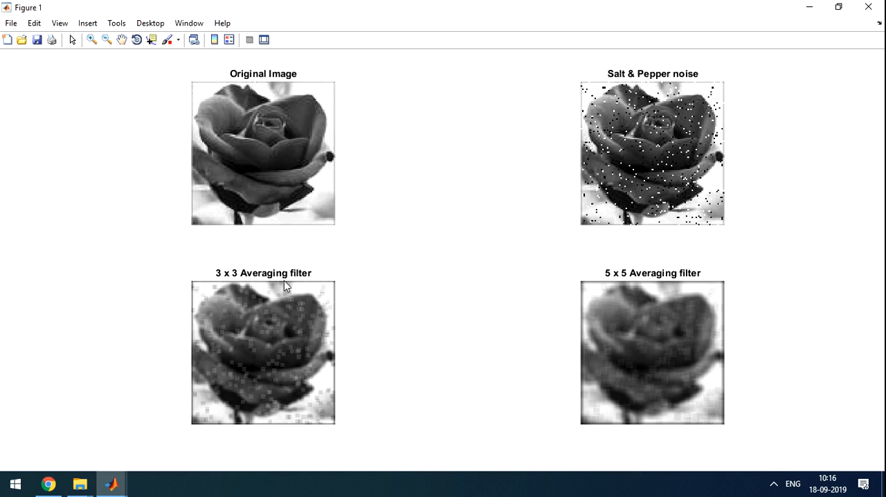
mouse_move(235, 326)
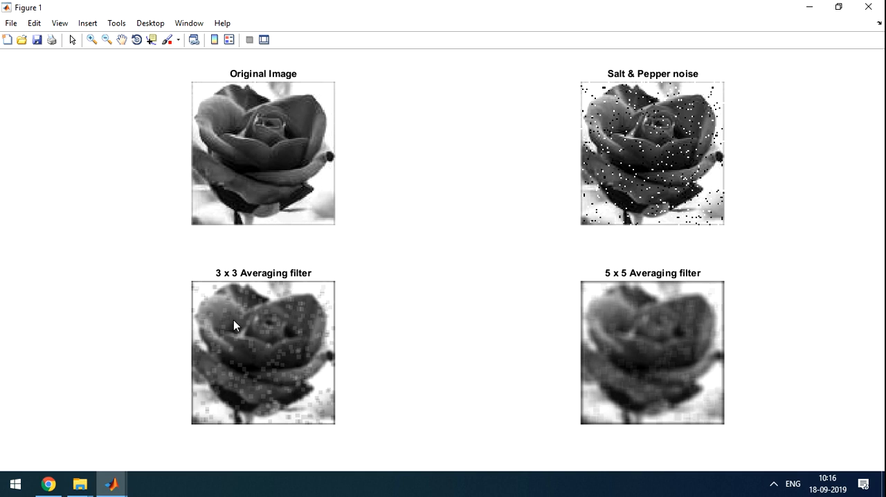
mouse_move(200, 291)
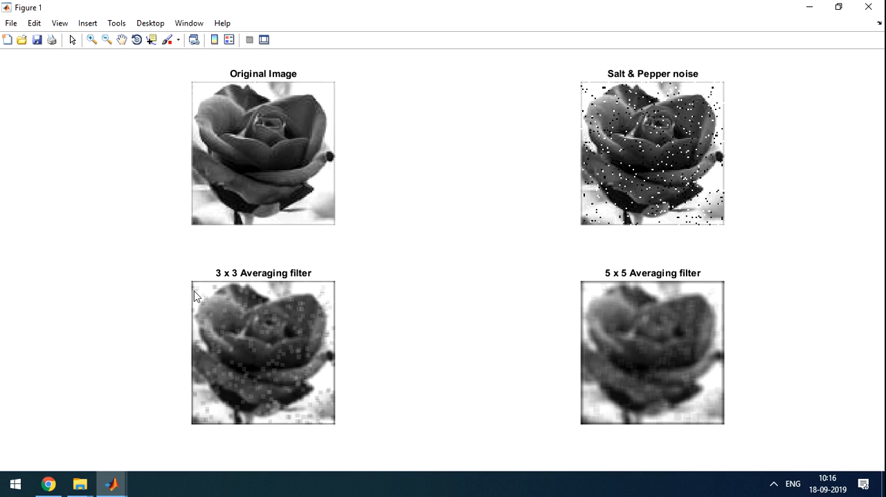
mouse_move(205, 303)
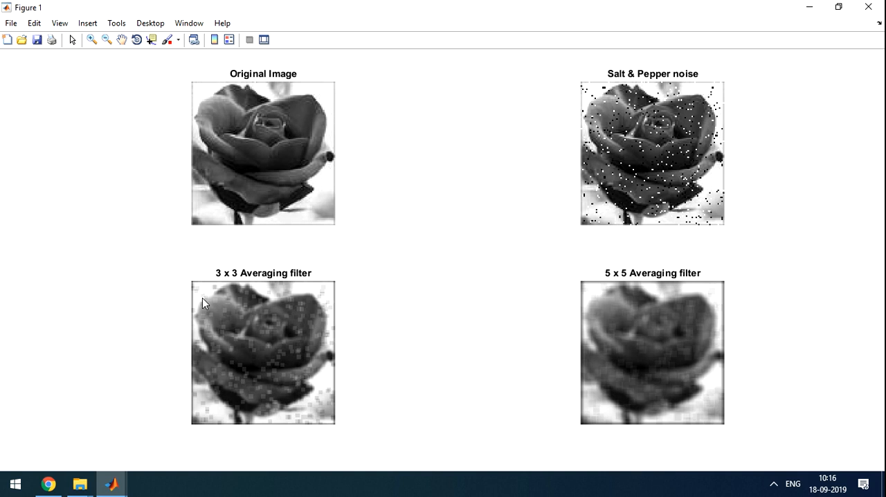
mouse_move(208, 297)
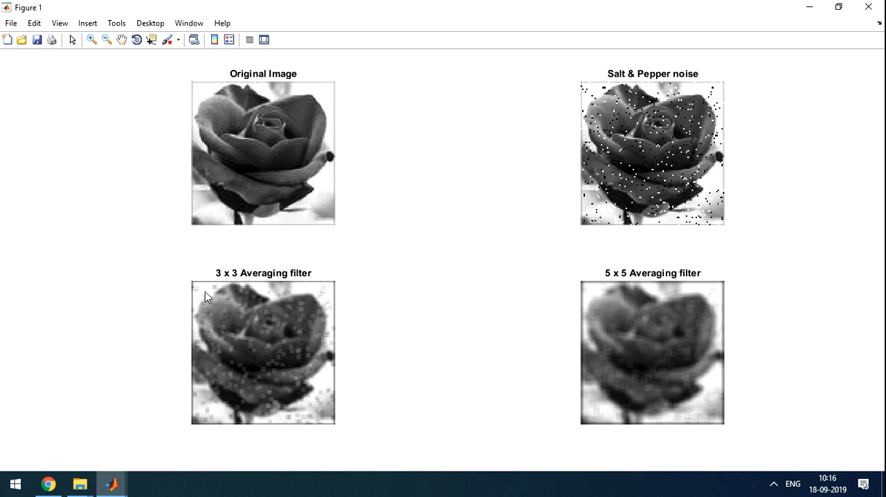
mouse_move(205, 304)
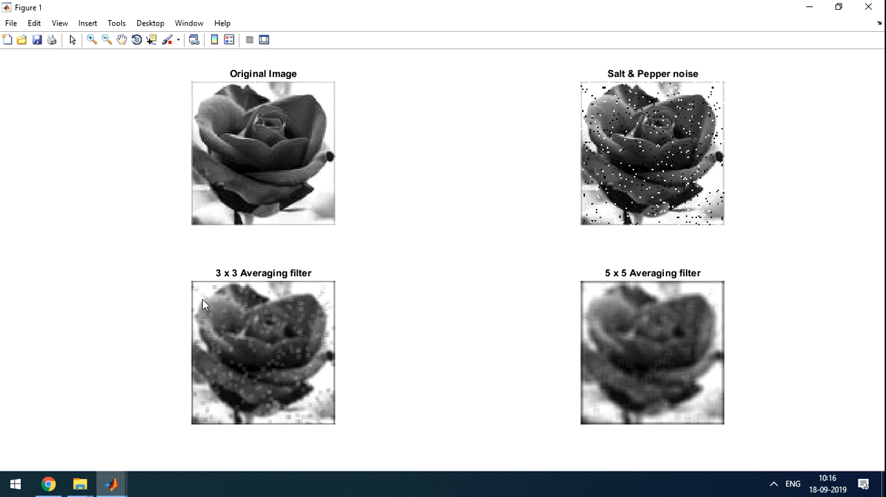
mouse_move(216, 306)
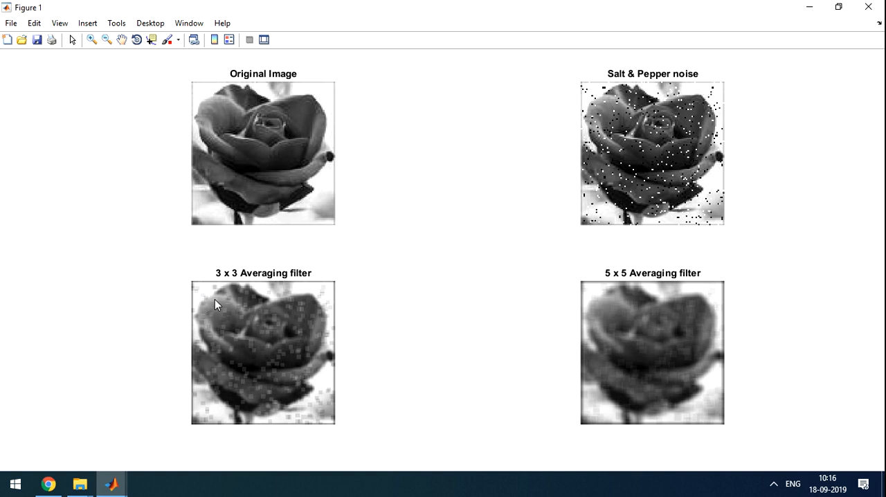
mouse_move(213, 316)
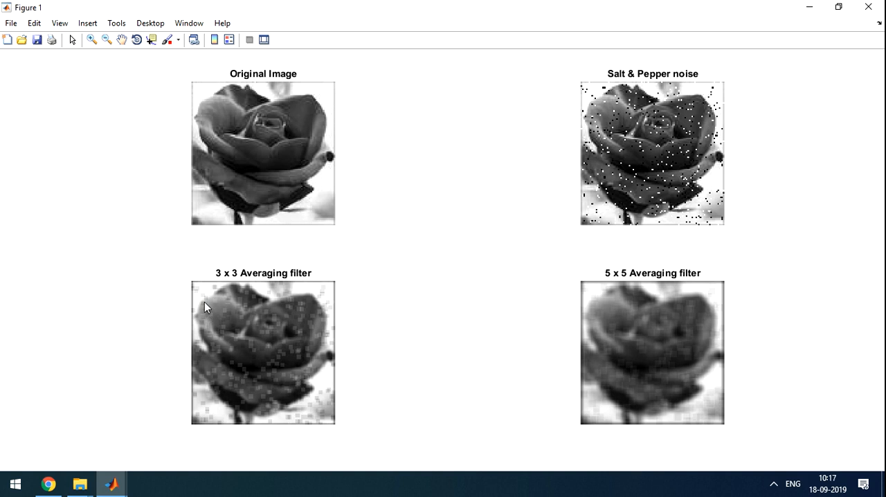
mouse_move(224, 321)
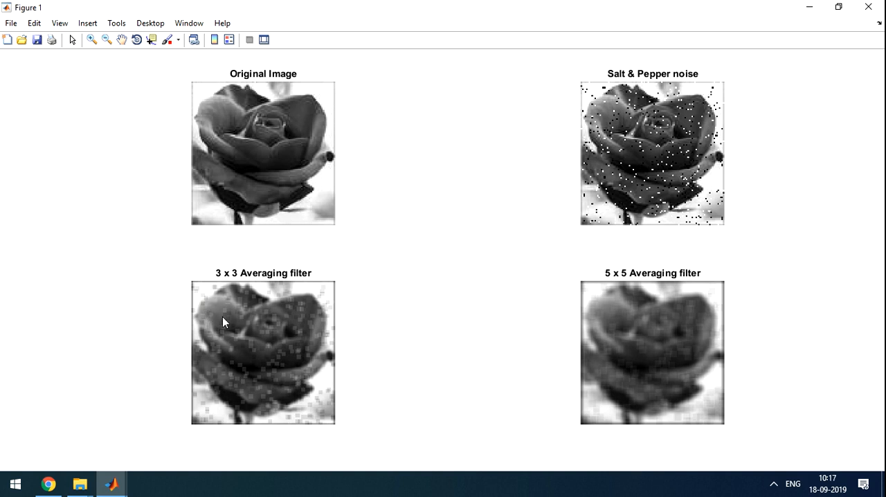
mouse_move(330, 407)
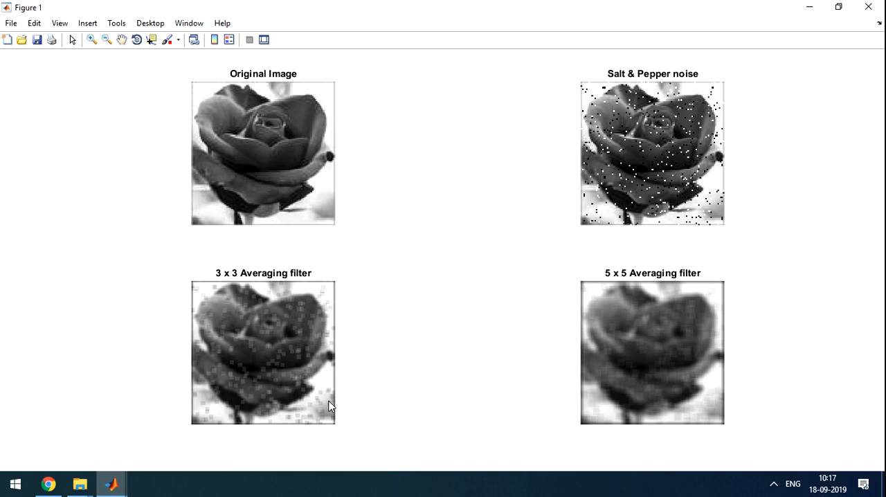
mouse_move(238, 329)
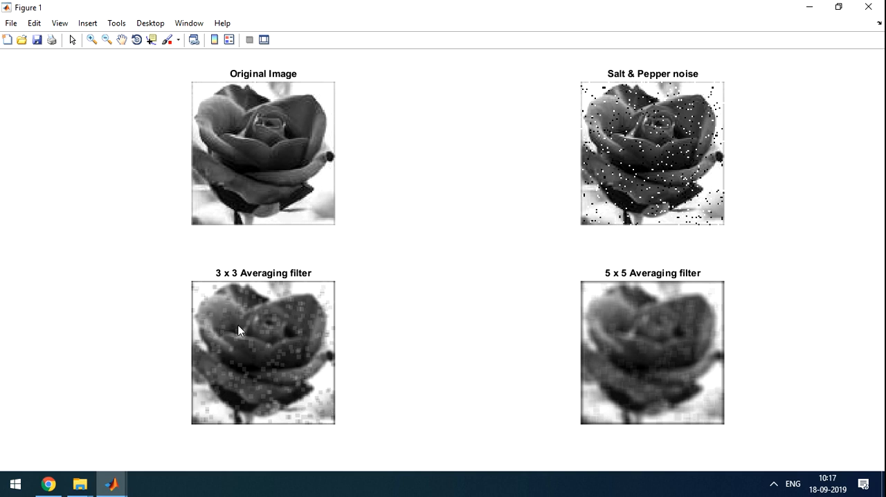
mouse_move(252, 354)
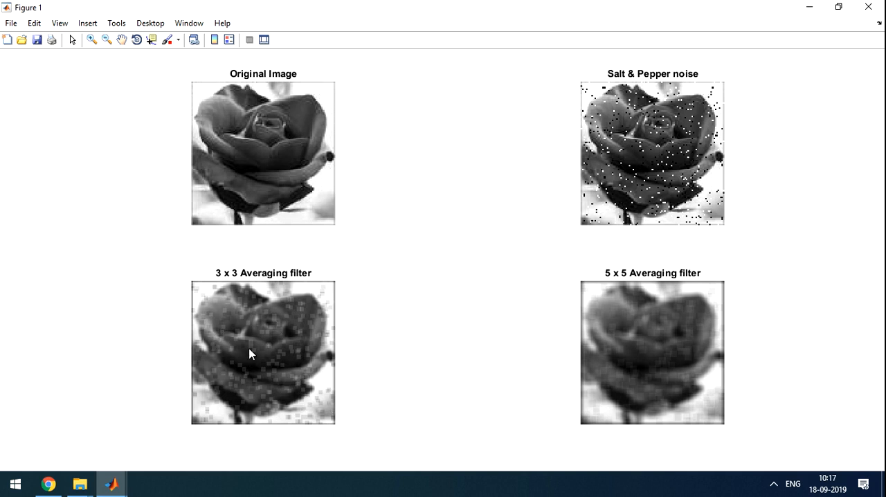
mouse_move(302, 328)
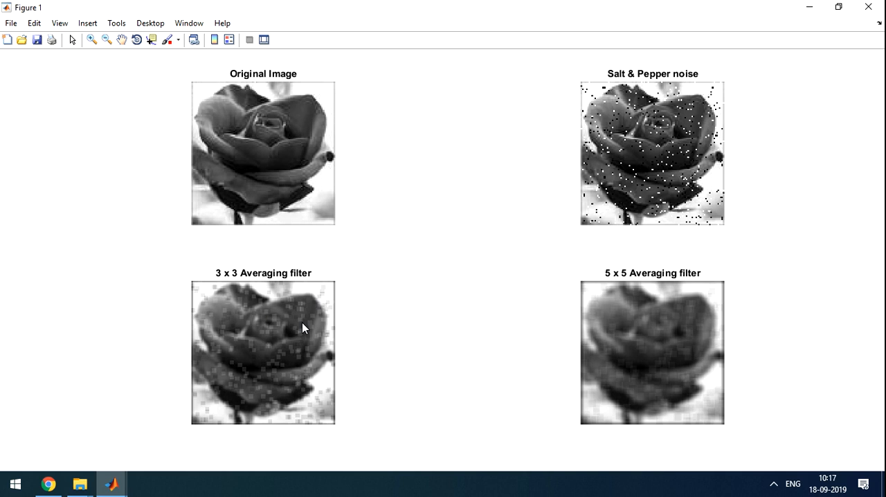
mouse_move(646, 290)
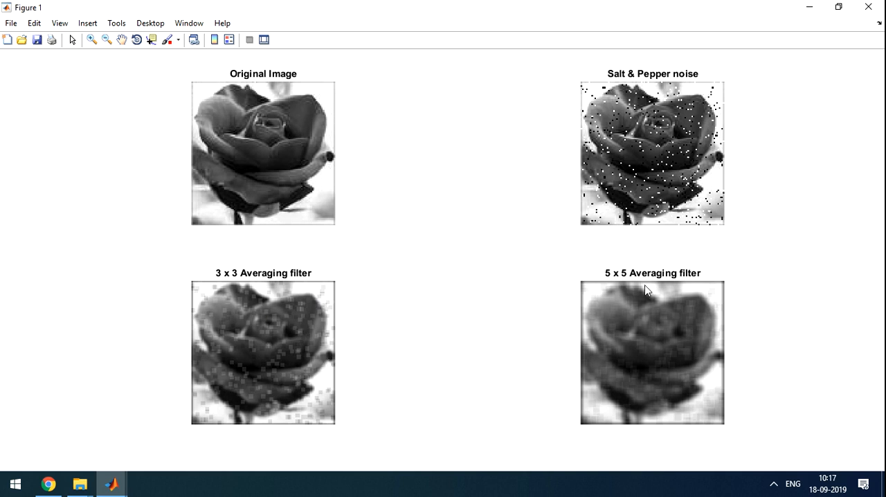
mouse_move(515, 261)
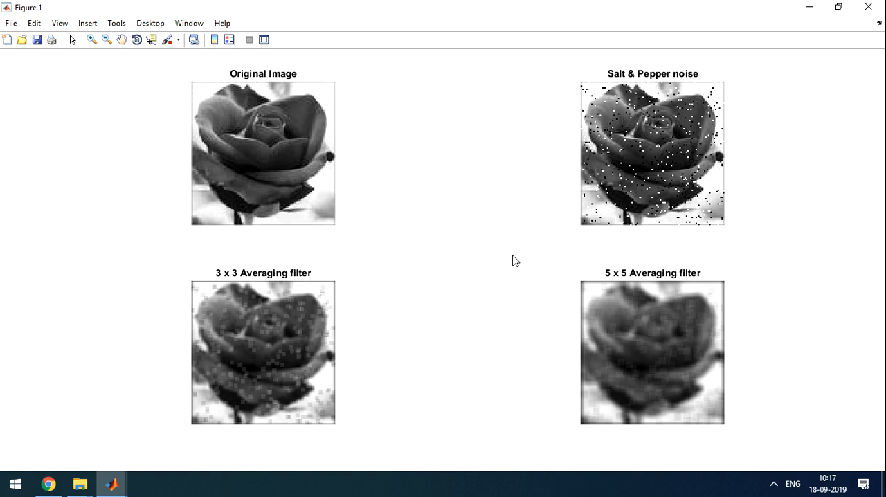
mouse_move(618, 293)
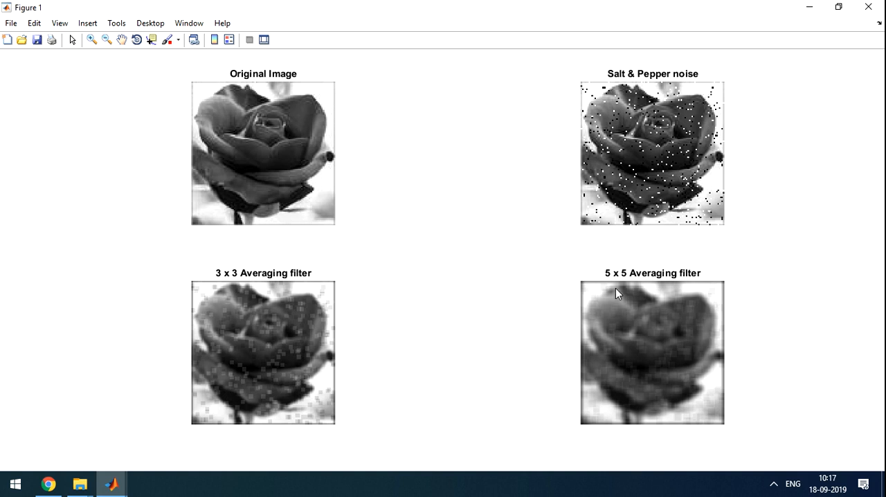
mouse_move(604, 296)
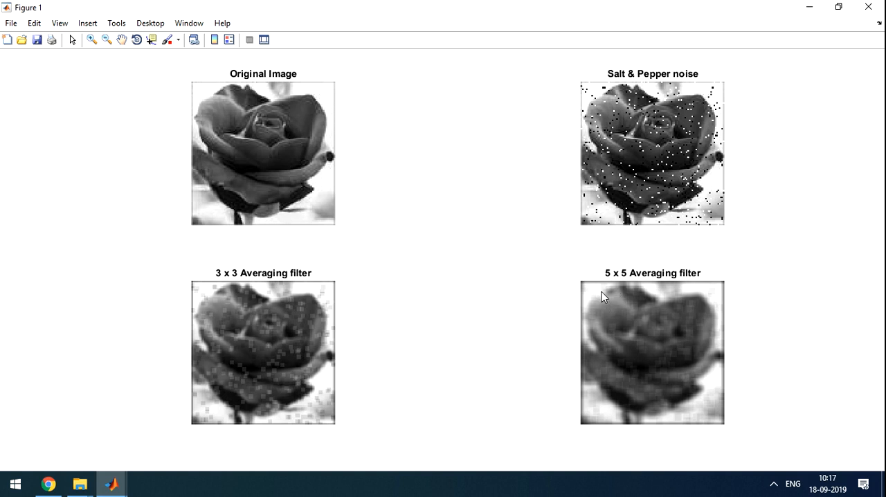
mouse_move(607, 311)
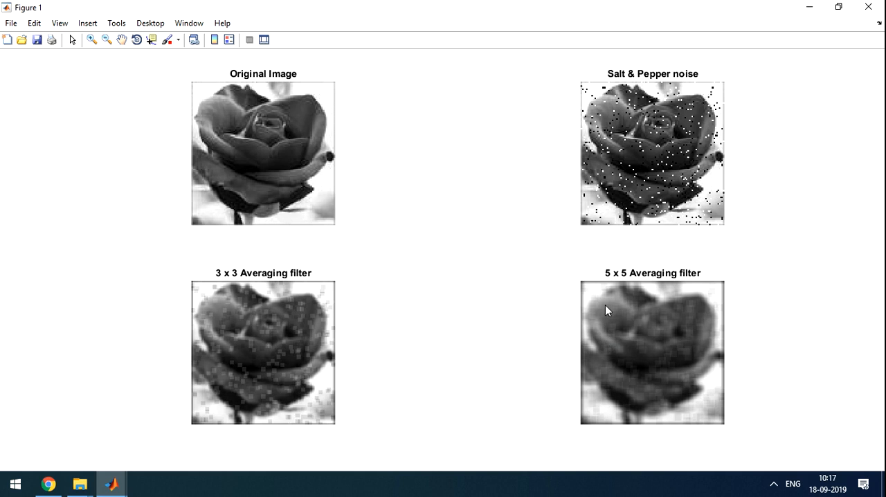
mouse_move(620, 307)
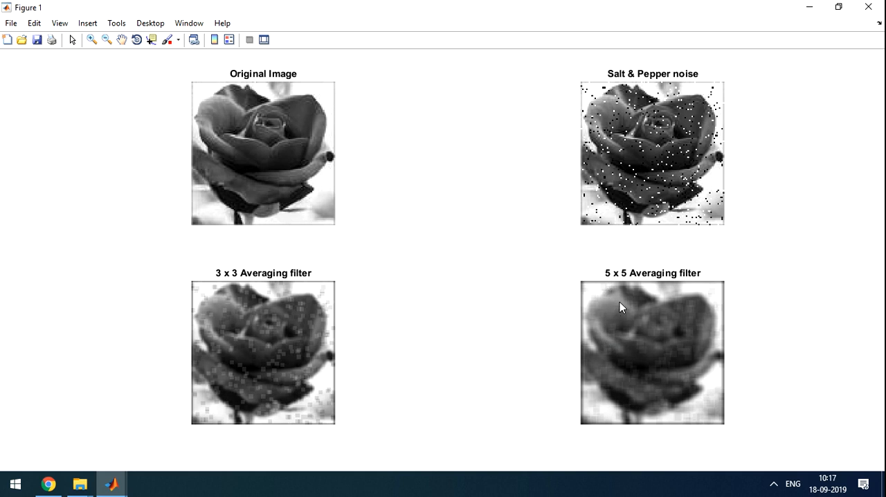
mouse_move(648, 342)
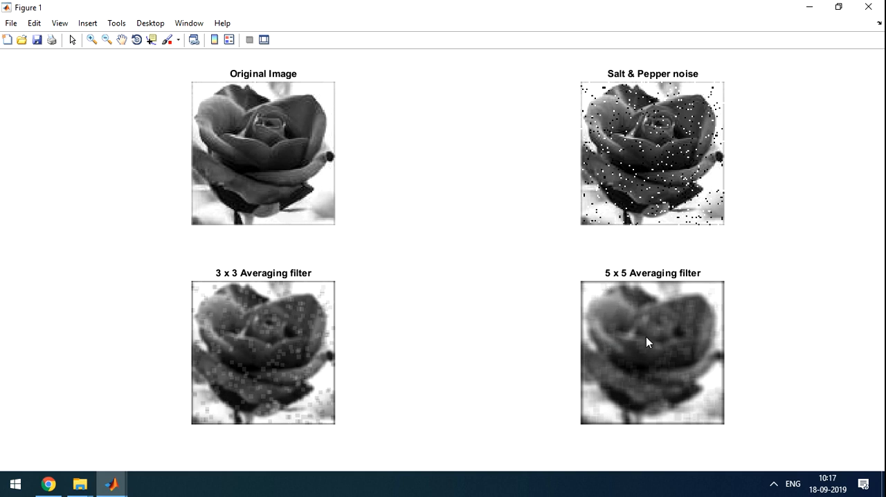
mouse_move(656, 382)
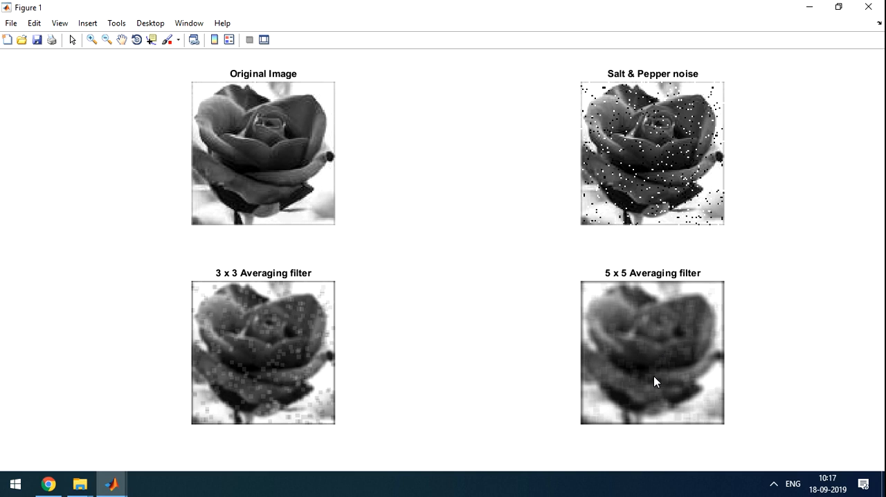
mouse_move(681, 341)
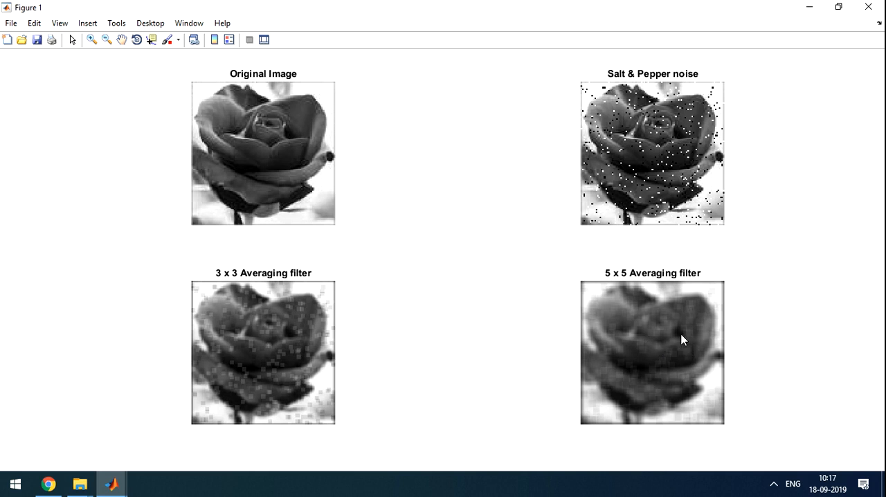
mouse_move(649, 327)
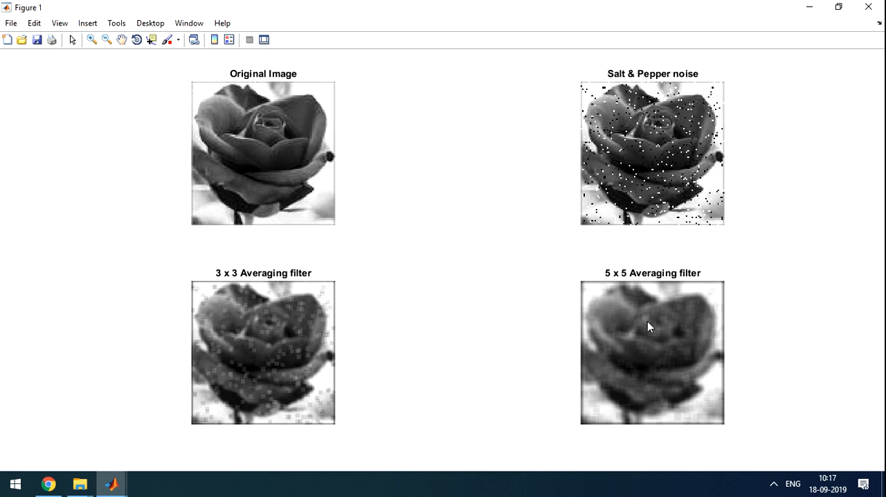
mouse_move(111, 481)
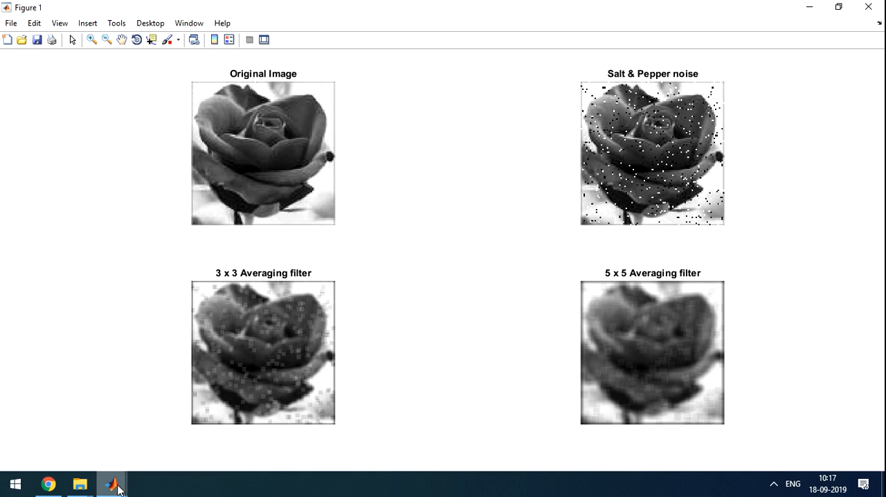
View Figure 2 (Gaussian noise with 3x3 and 5x5 averages) full screen, then bring up Figure 3.
click(110, 483)
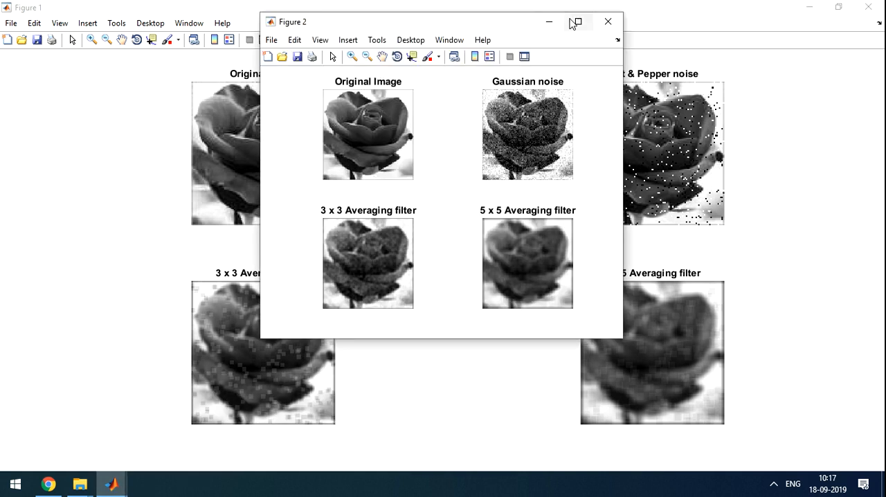
click(577, 22)
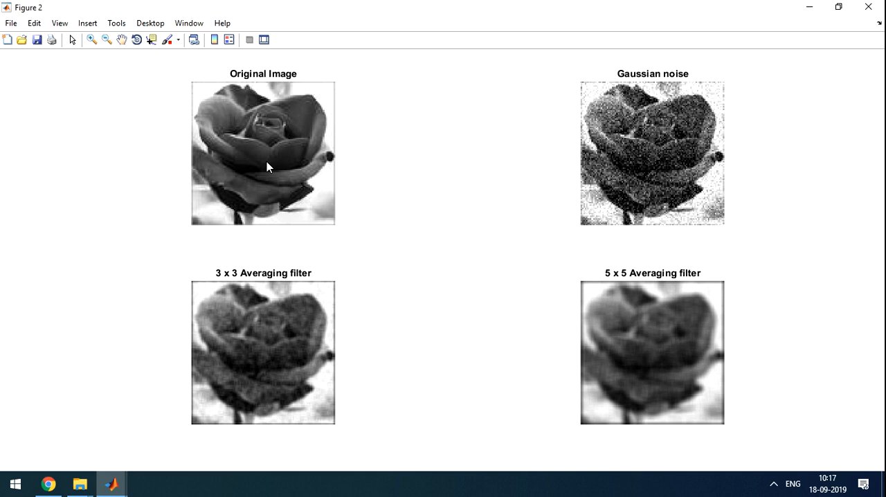
mouse_move(630, 161)
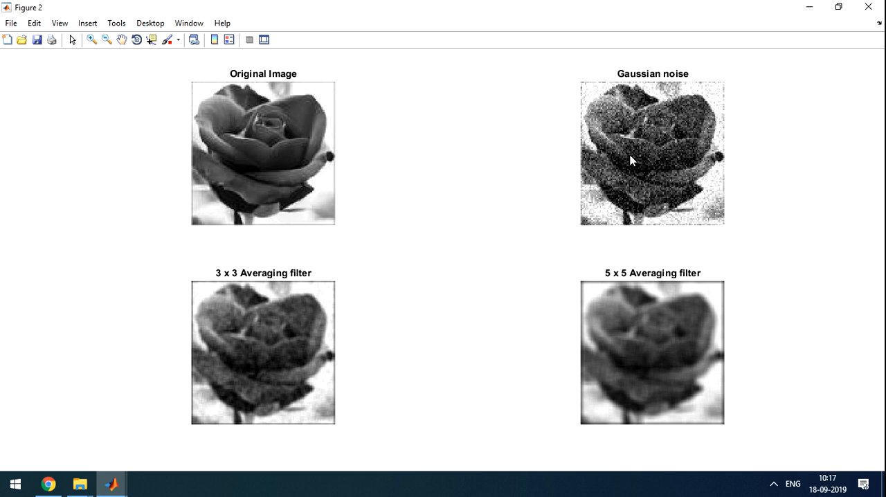
mouse_move(291, 318)
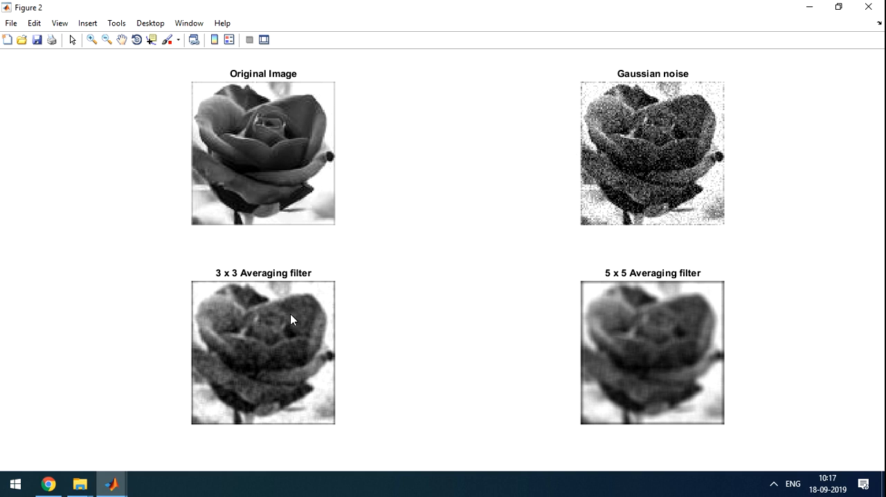
mouse_move(277, 334)
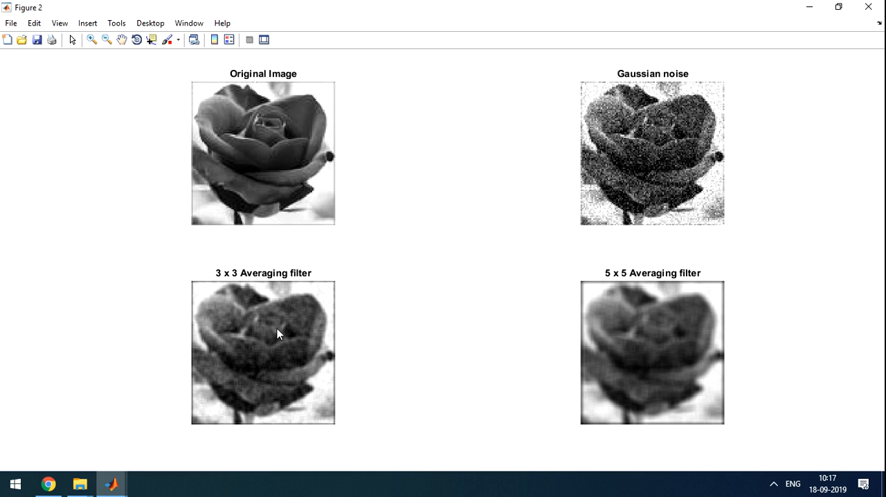
mouse_move(609, 299)
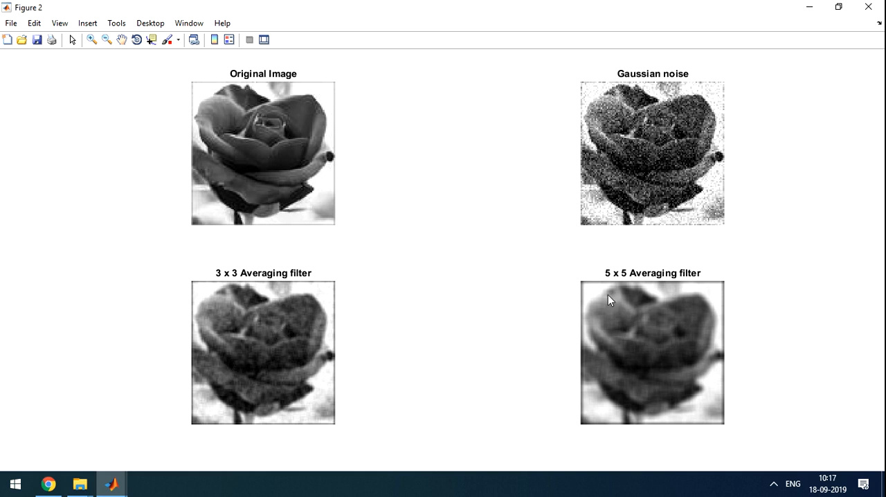
mouse_move(626, 396)
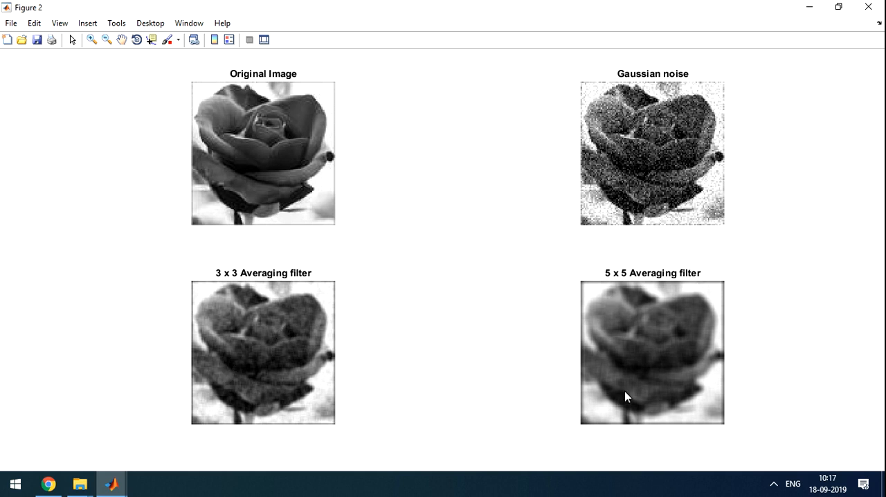
mouse_move(639, 339)
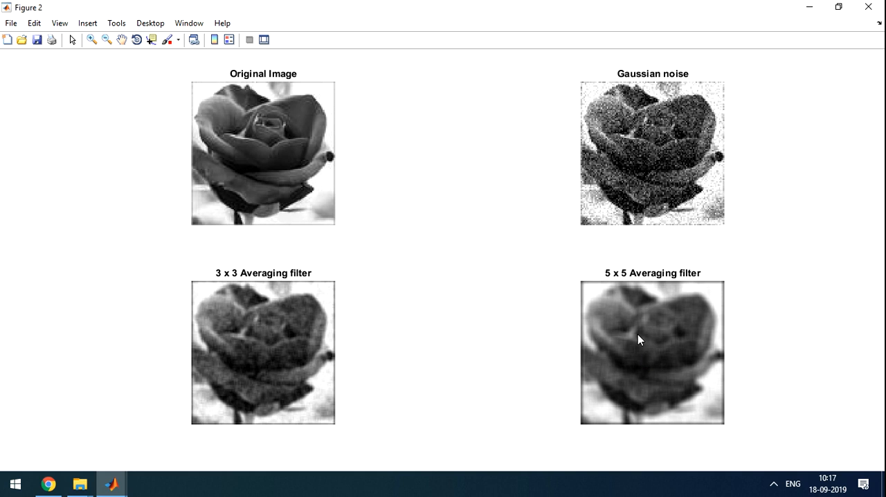
mouse_move(111, 482)
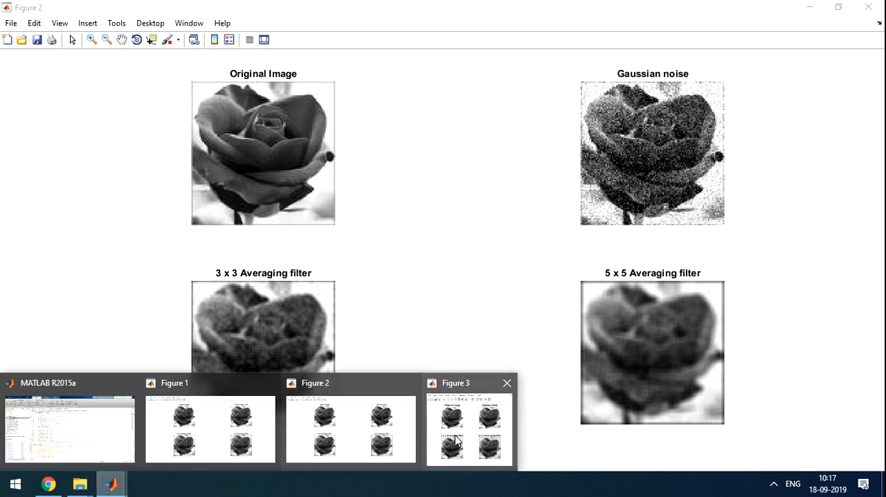
click(468, 426)
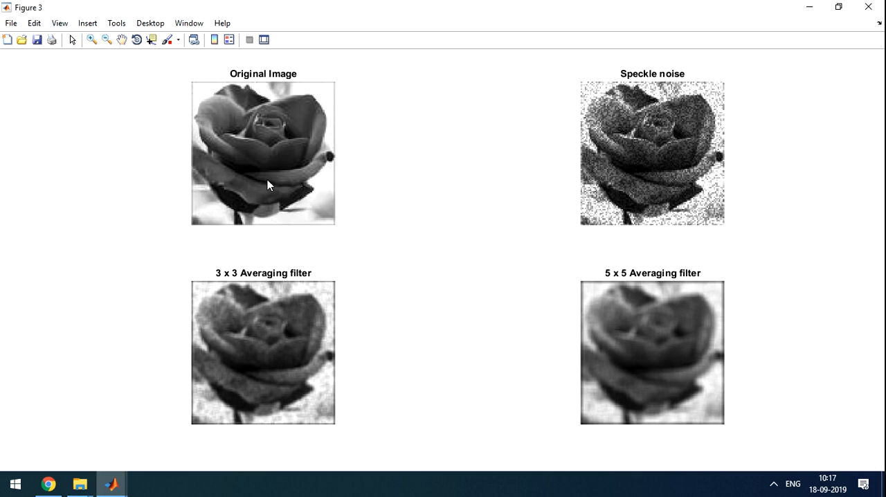
mouse_move(589, 131)
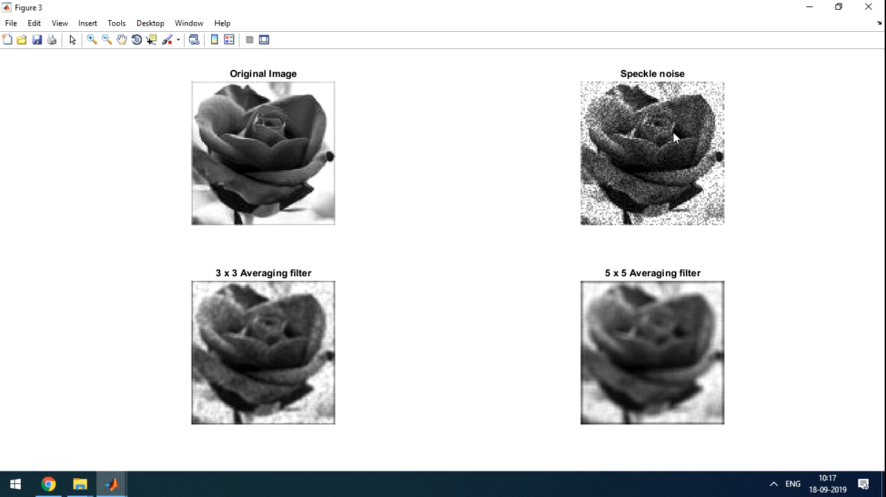
mouse_move(220, 291)
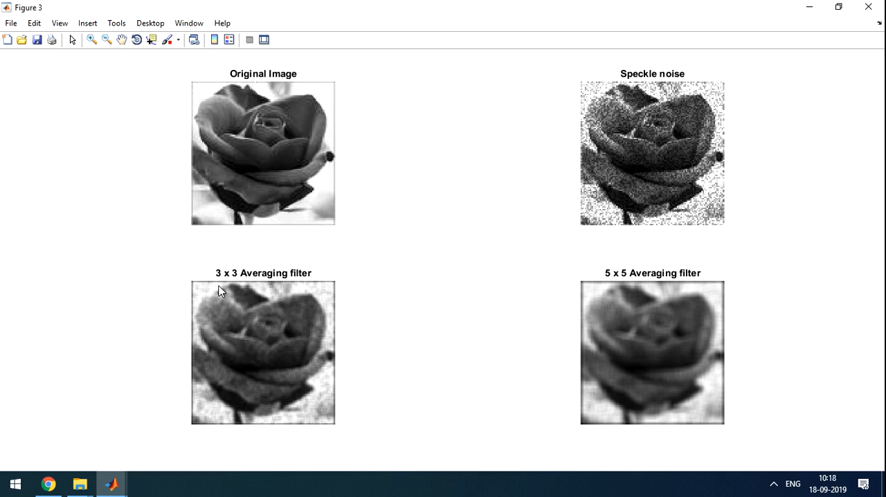
mouse_move(236, 374)
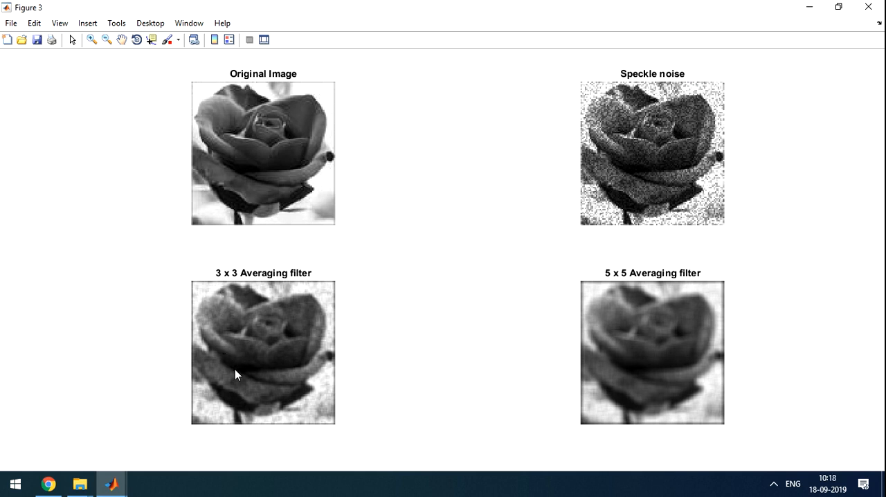
mouse_move(621, 288)
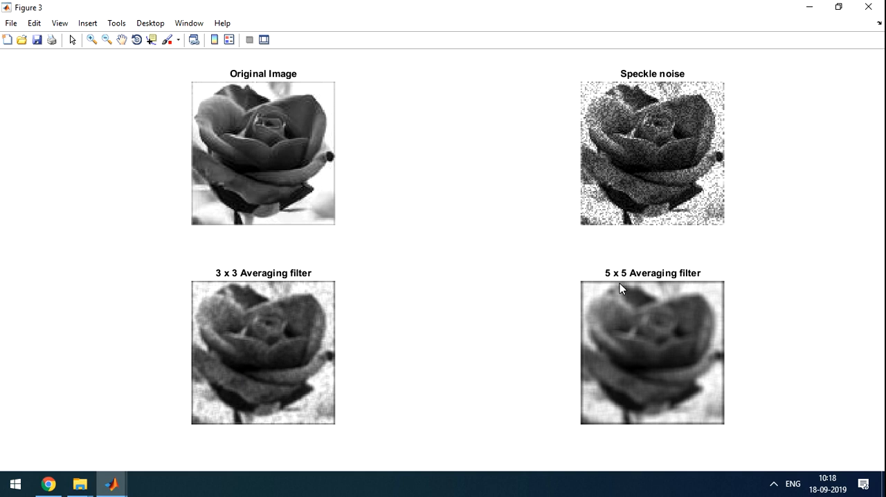
mouse_move(668, 368)
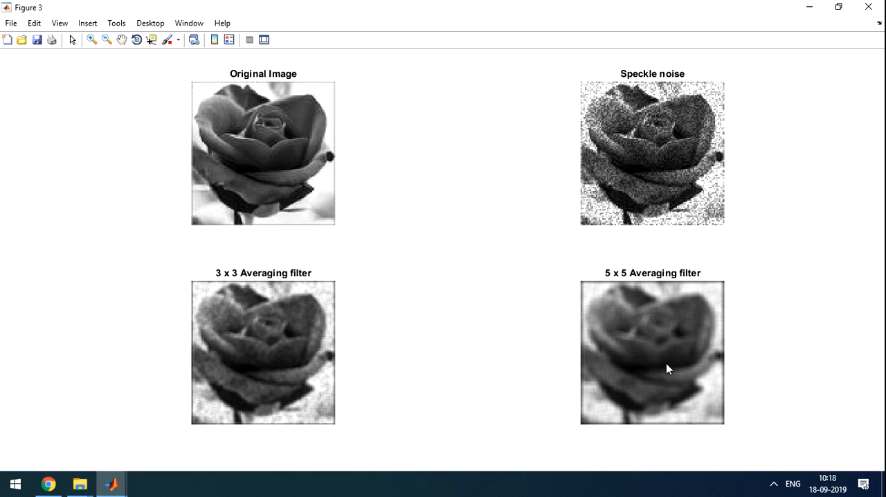
mouse_move(559, 281)
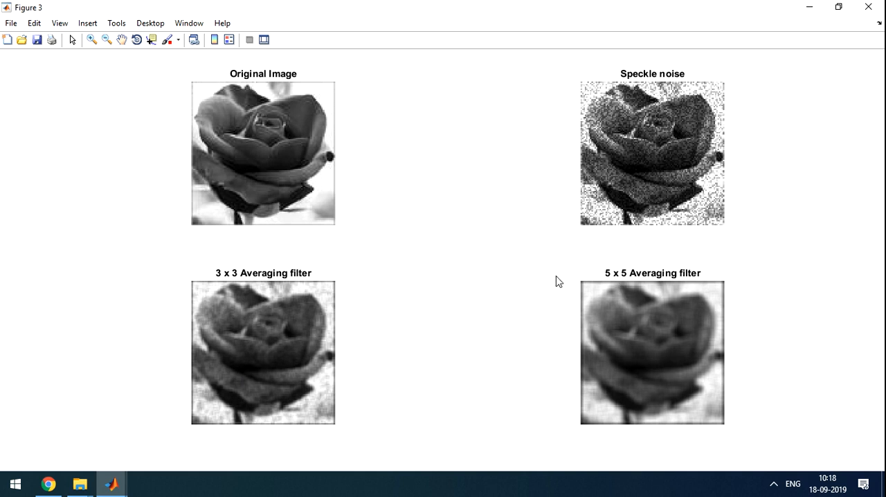
mouse_move(568, 274)
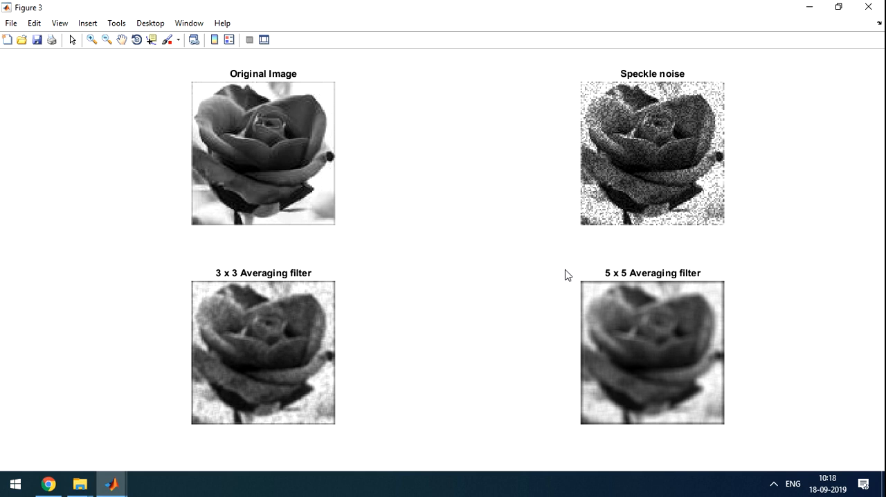
mouse_move(273, 303)
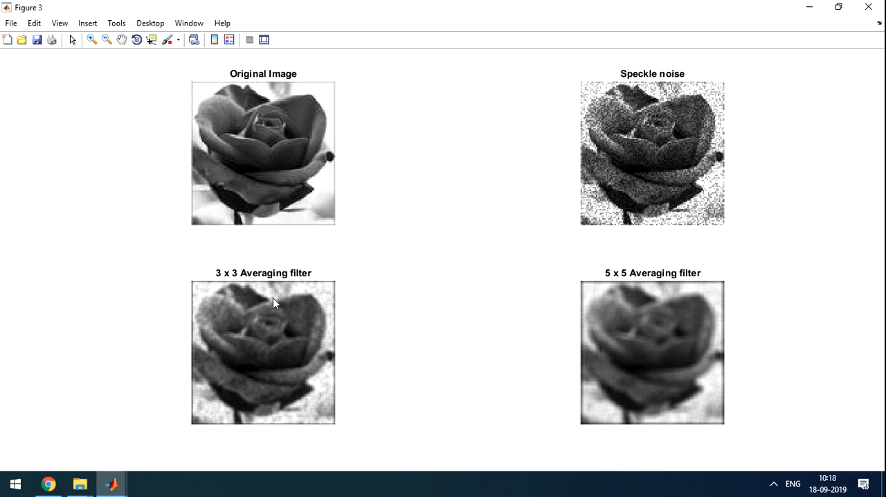
mouse_move(219, 283)
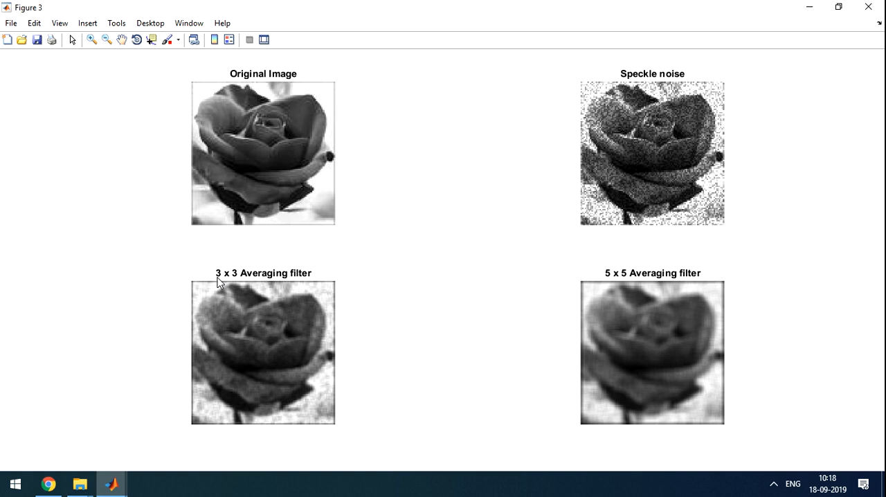
mouse_move(277, 268)
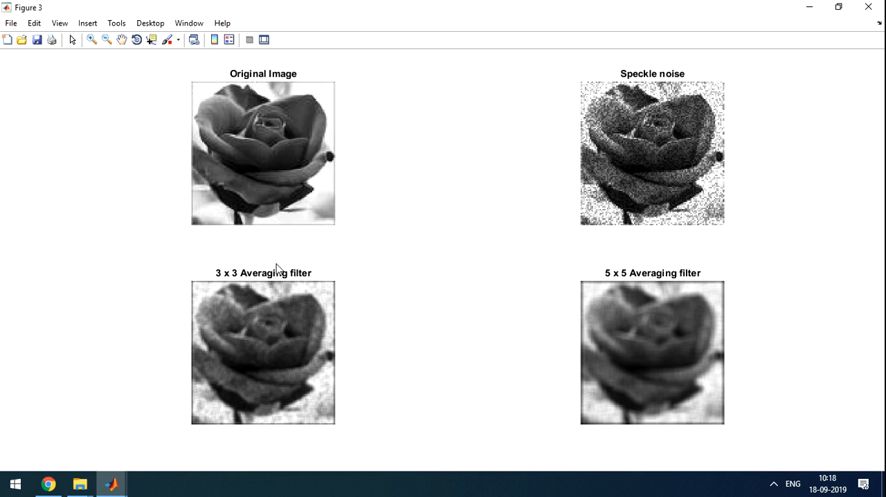
mouse_move(283, 269)
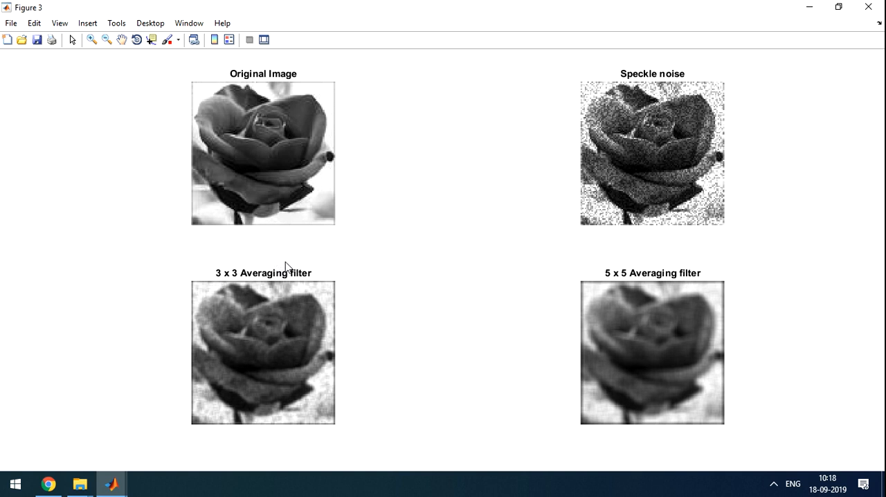
mouse_move(213, 317)
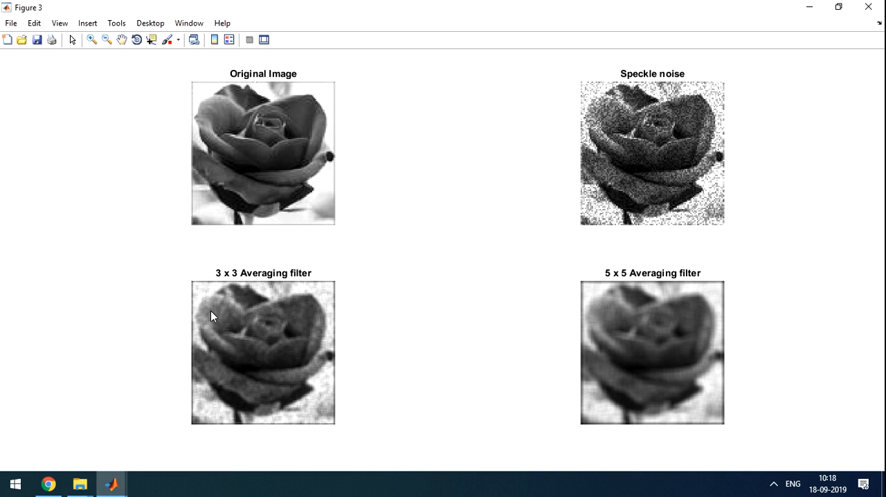
mouse_move(160, 426)
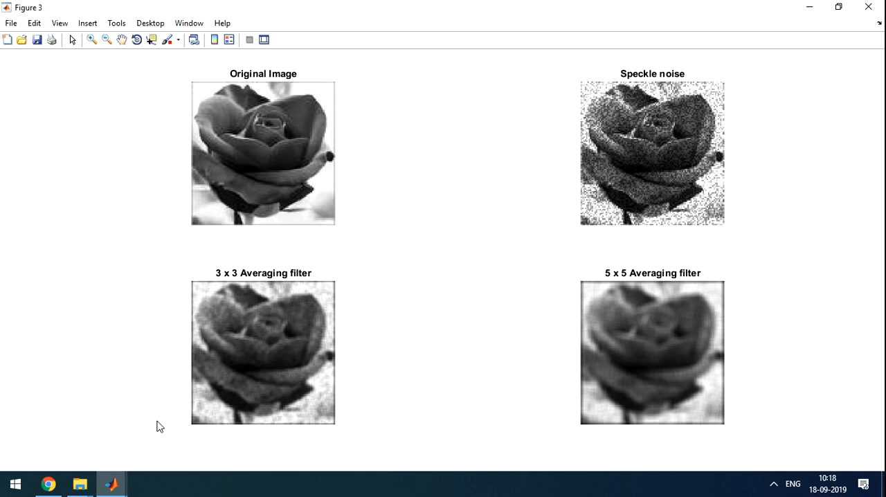
mouse_move(172, 421)
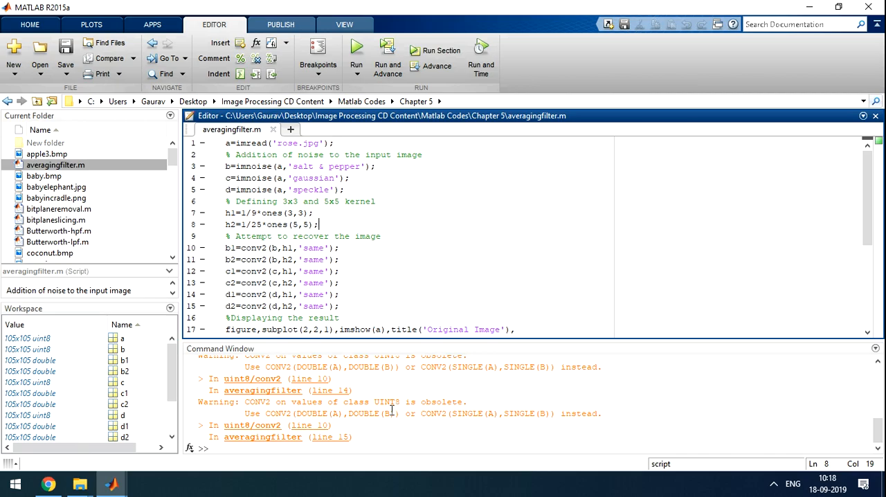
Scroll through averagingfilter.m in the Editor and return to the top.
scroll(down, 3)
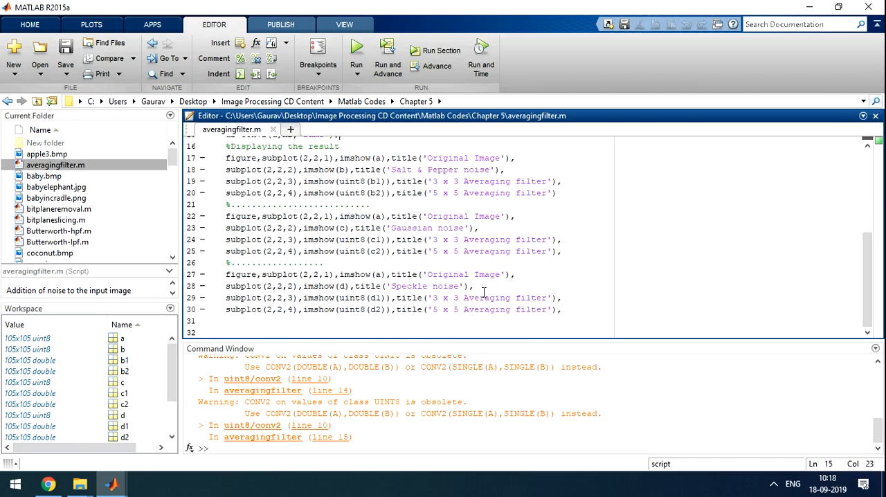
scroll(up, 3)
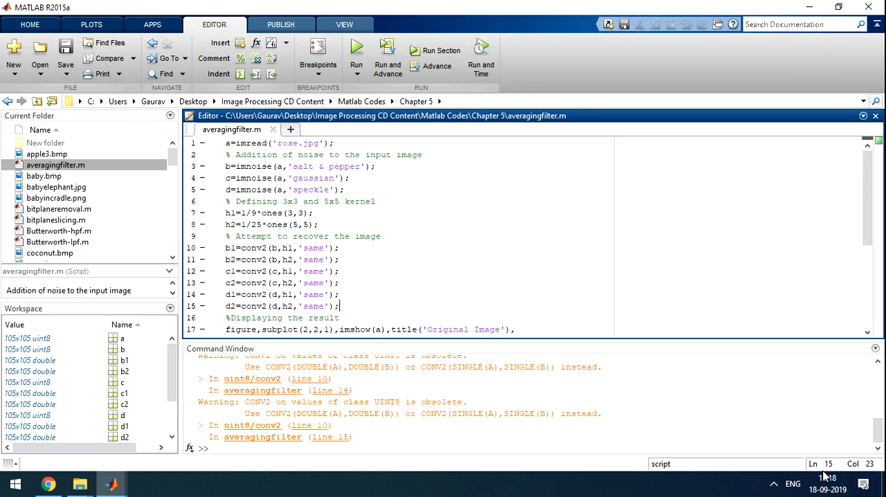
mouse_move(774, 485)
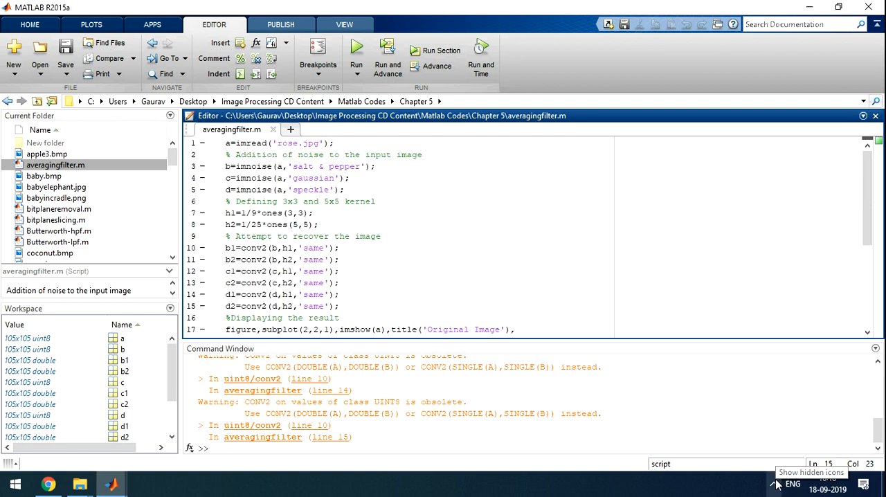